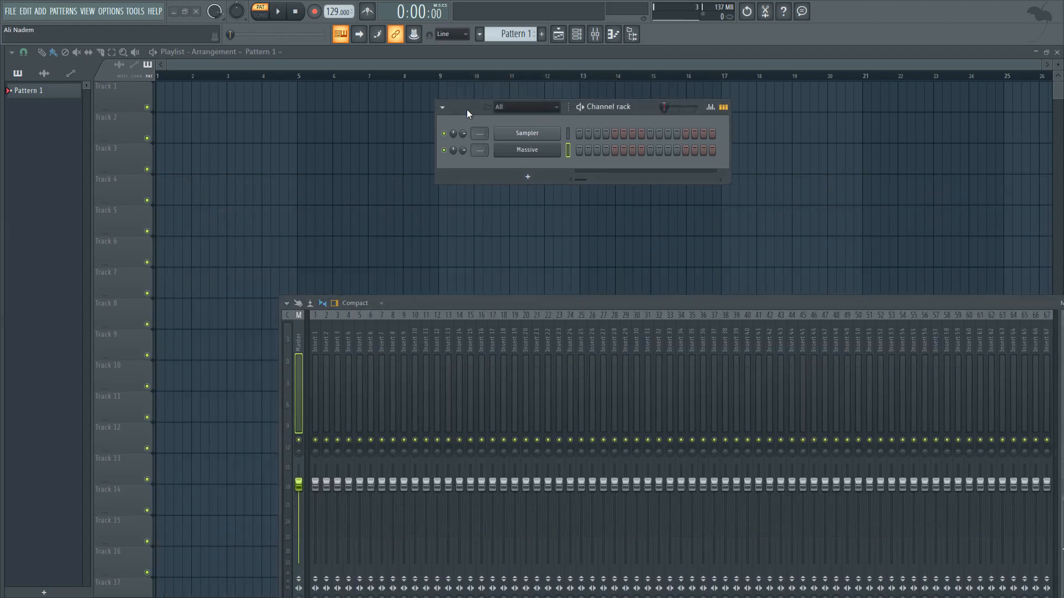
Push the Channel rack window off the right edge of the screen
drag(467, 107, 977, 128)
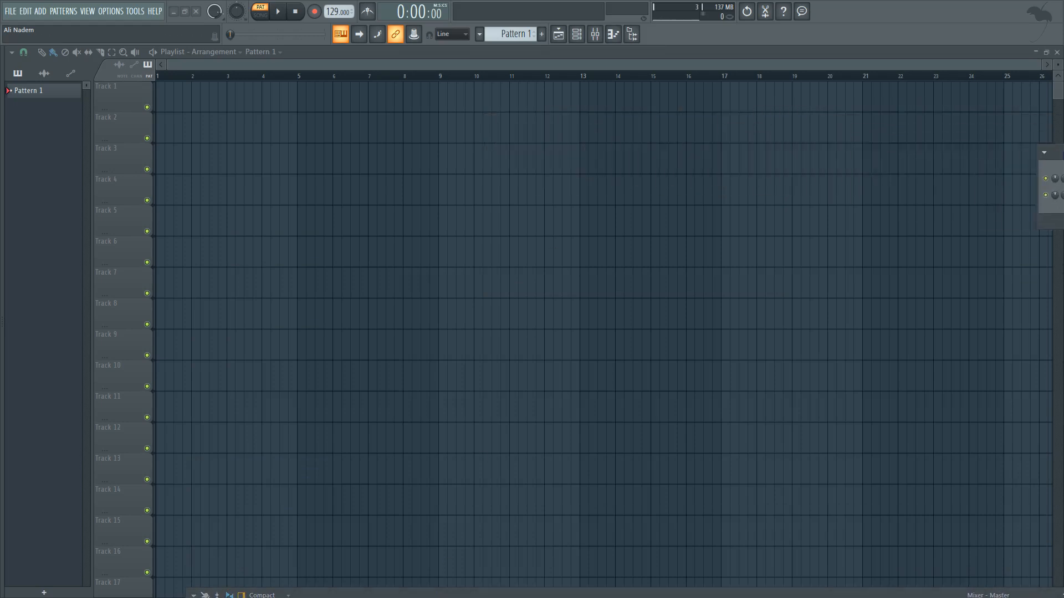
mouse_move(433, 162)
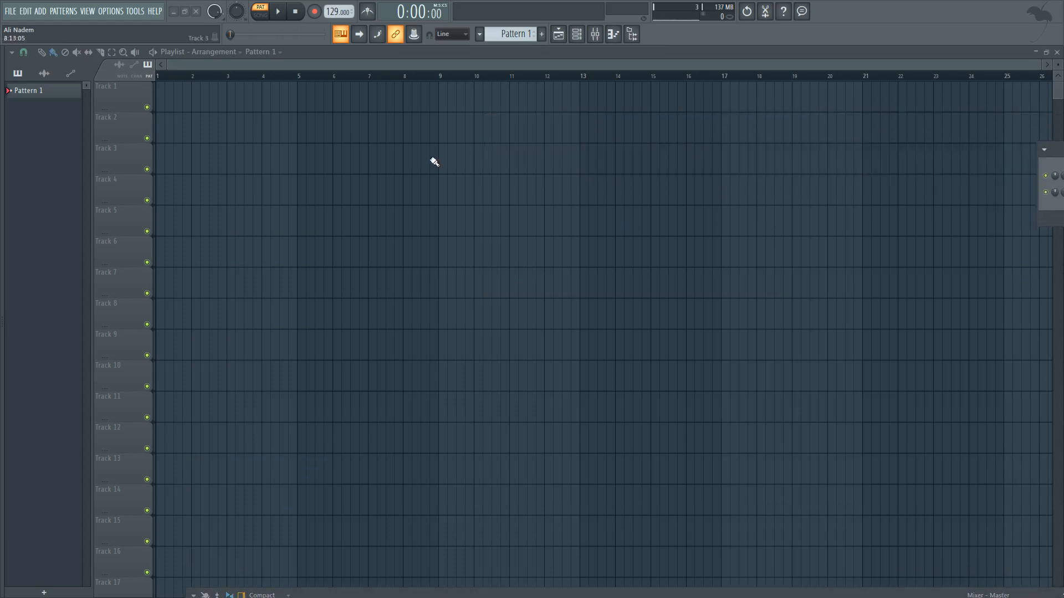
mouse_move(96, 14)
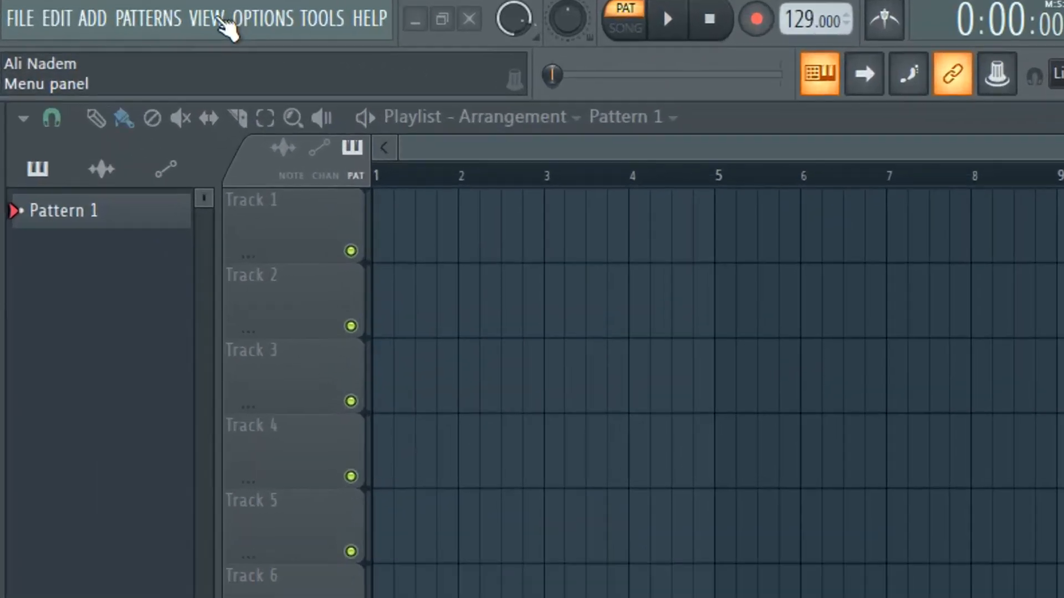
Apply View > Arrange windows > Desktop (default) to restore the standard layout
click(206, 19)
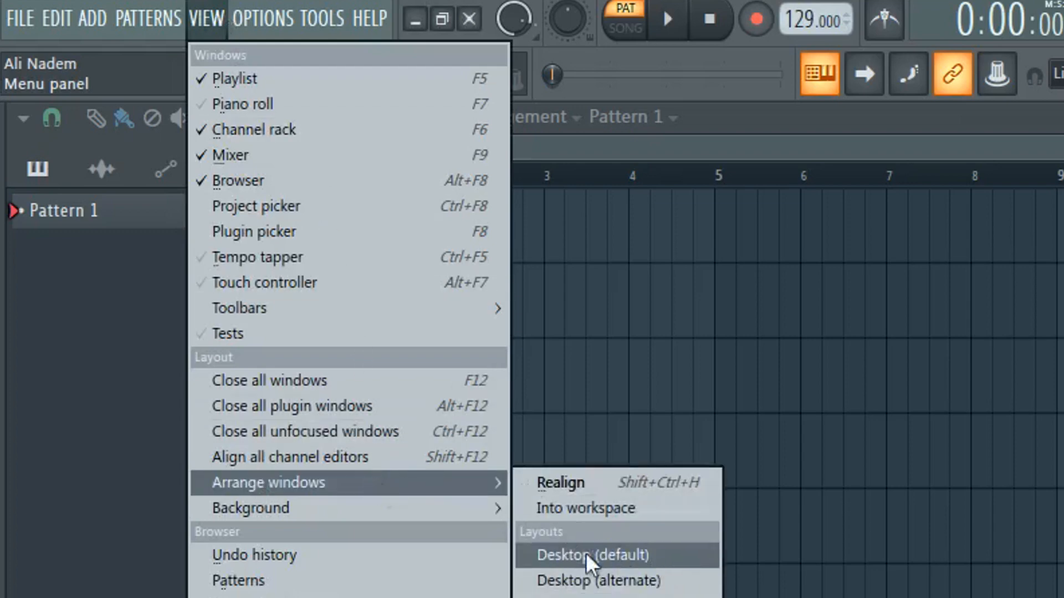
click(591, 555)
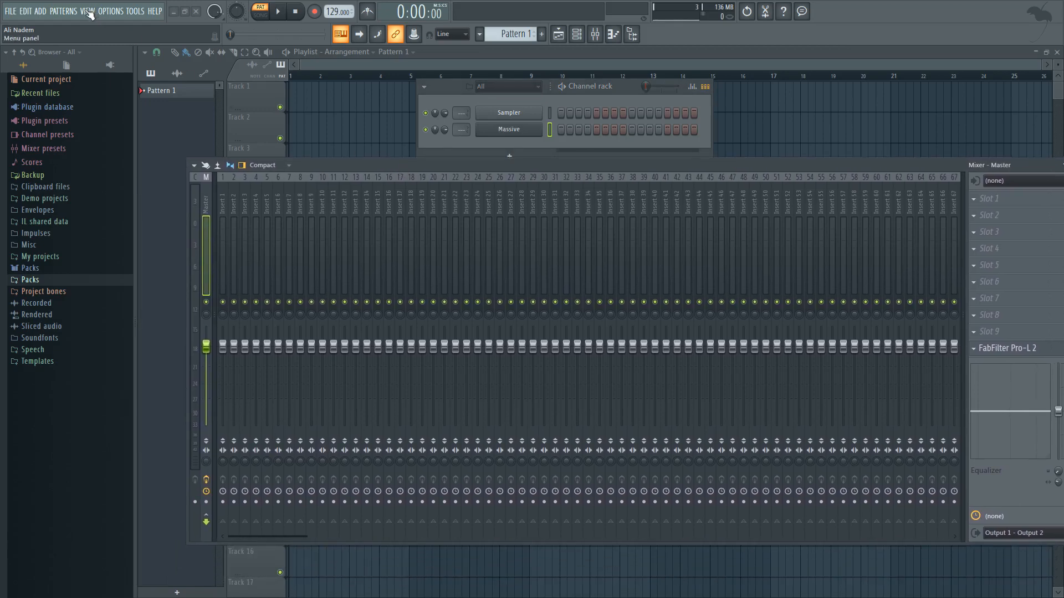
mouse_move(332, 170)
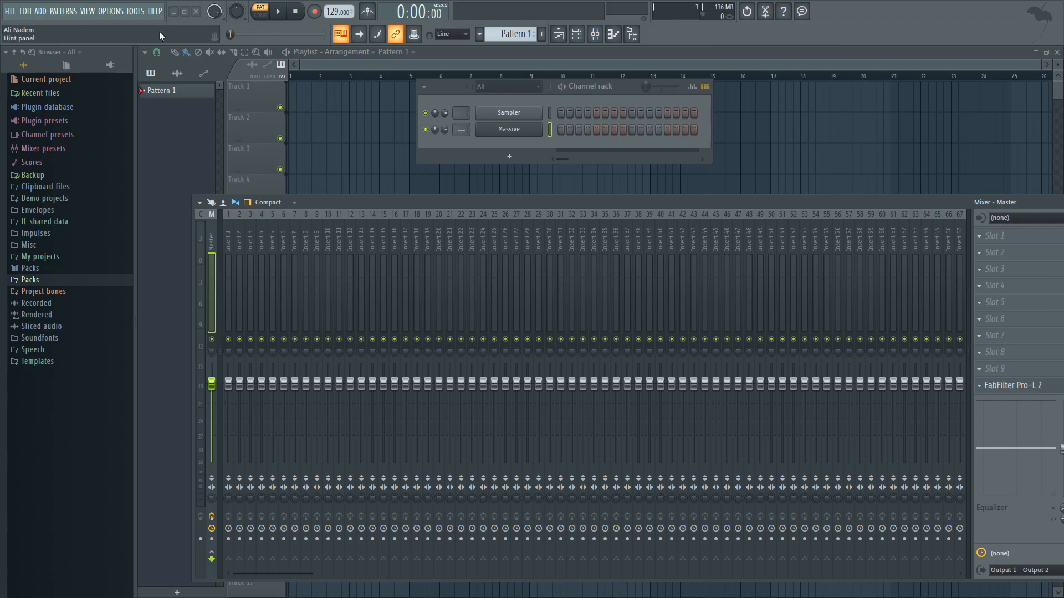
Bring up the View menu's Arrange windows options to pick another layout preset
click(87, 11)
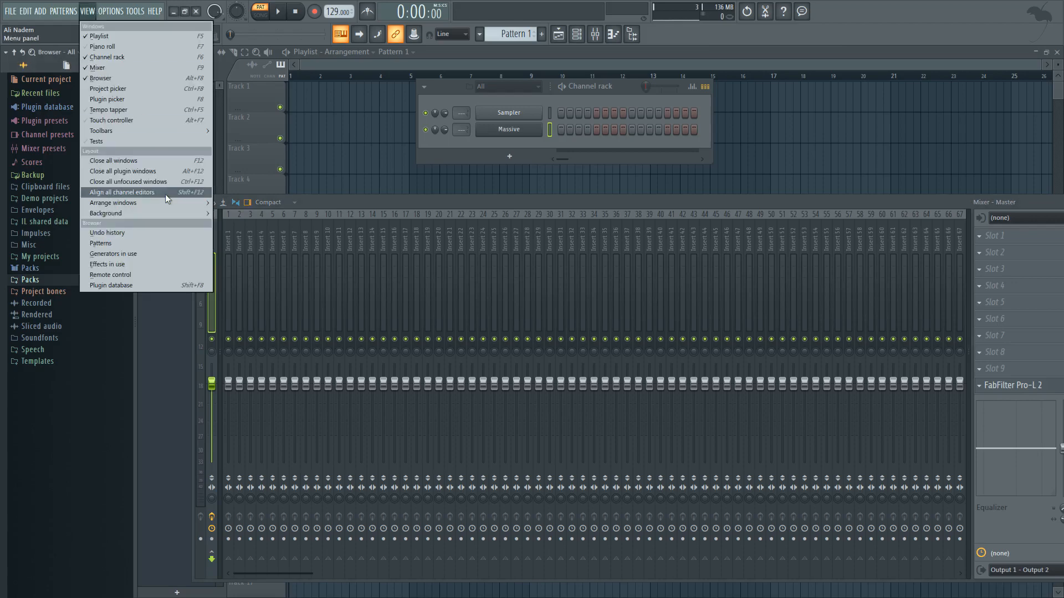
mouse_move(113, 202)
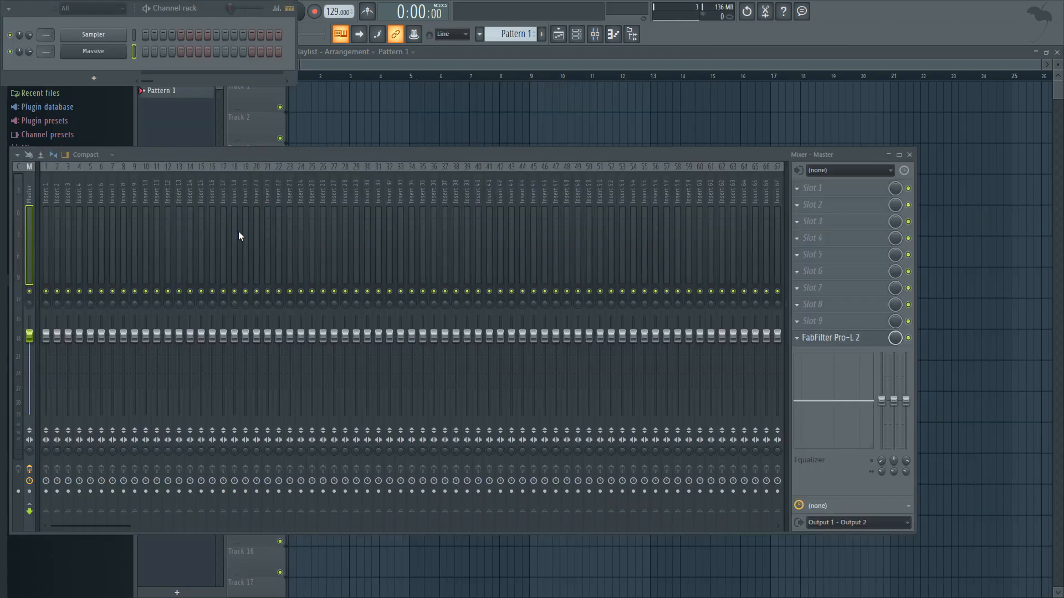
mouse_move(338, 160)
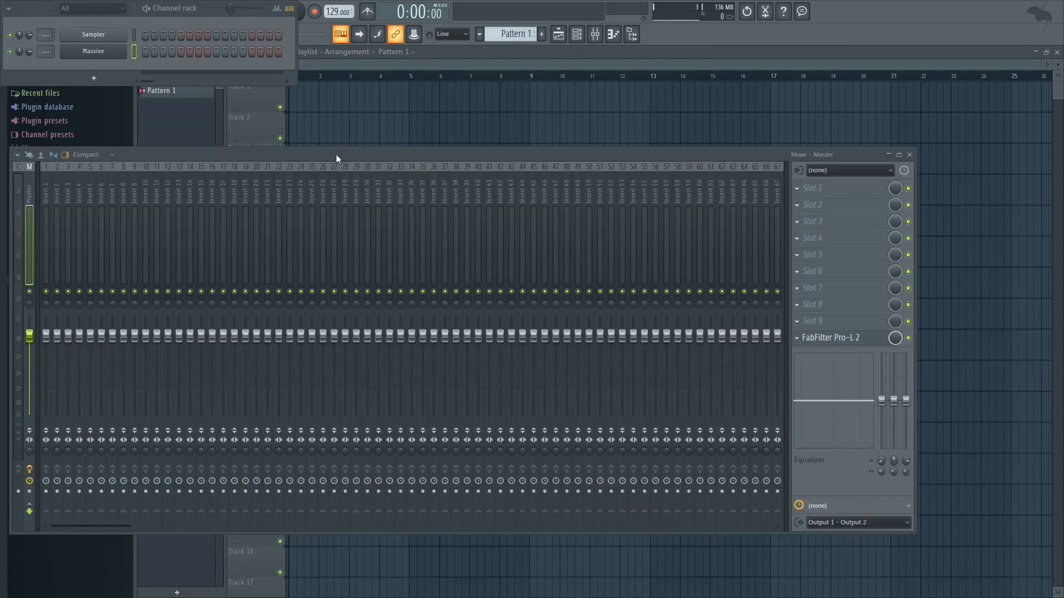